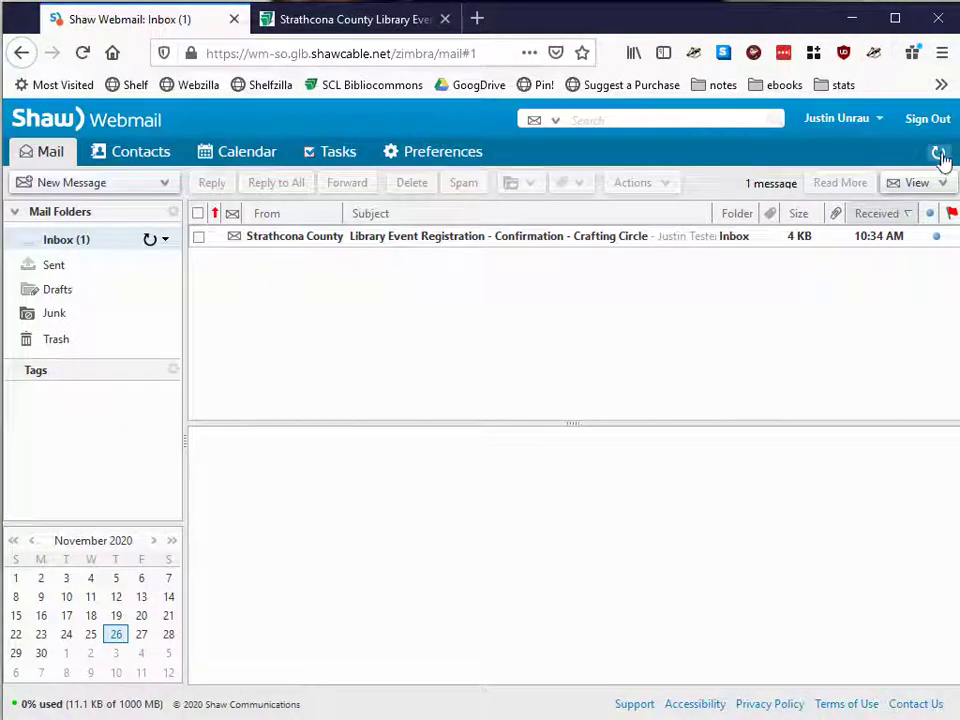
mouse_move(490, 248)
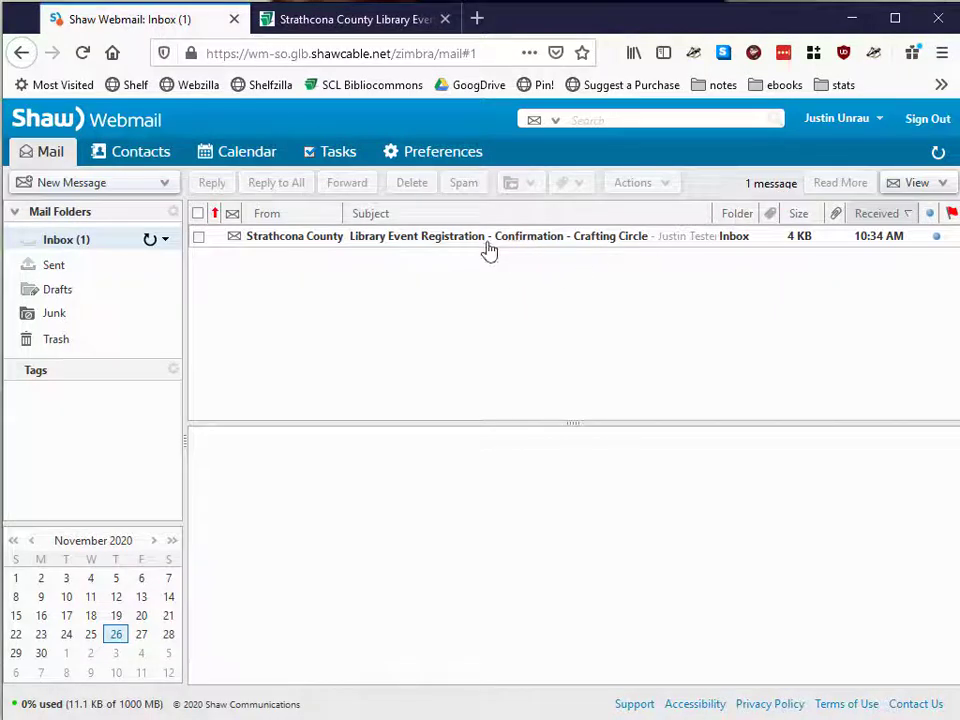
Open the Library Event Registration confirmation email and follow its zoom.us virtual event link.
click(490, 236)
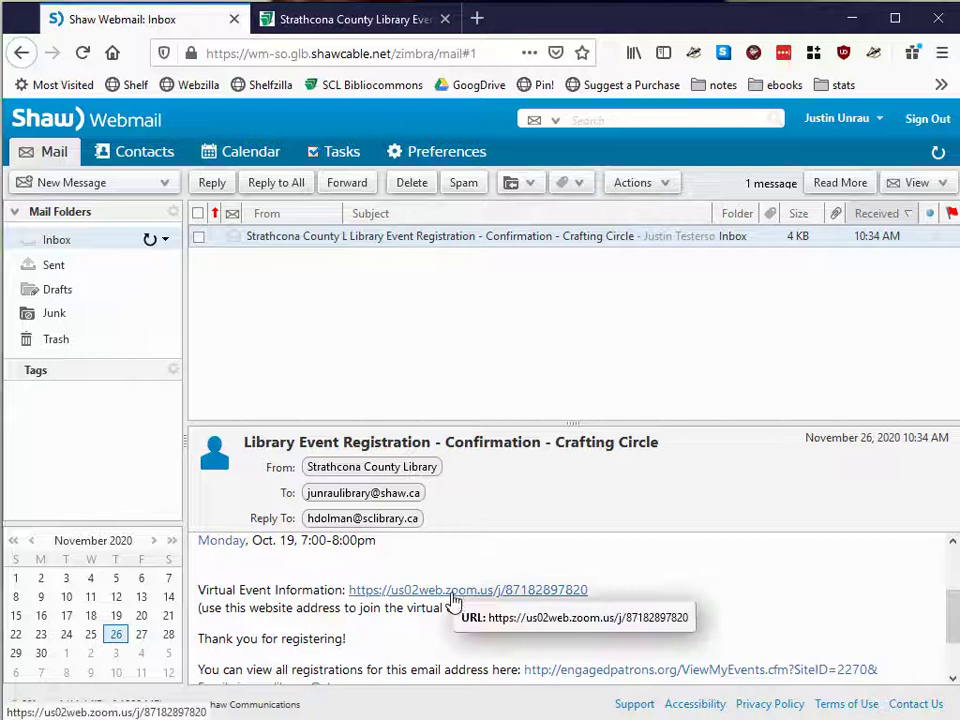
scroll(down, 3)
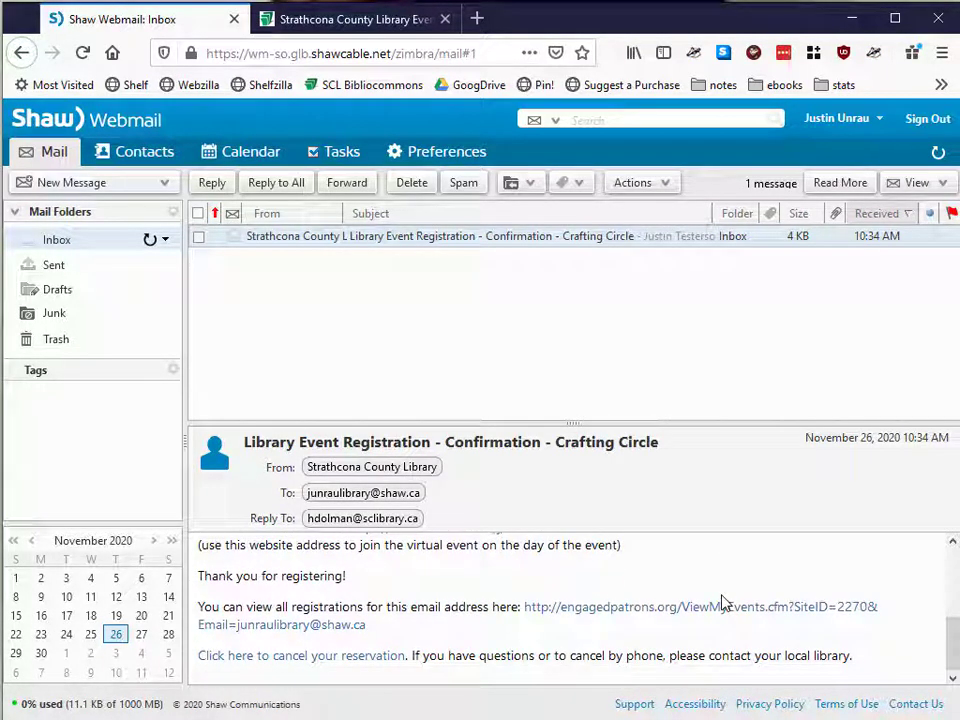
scroll(up, 3)
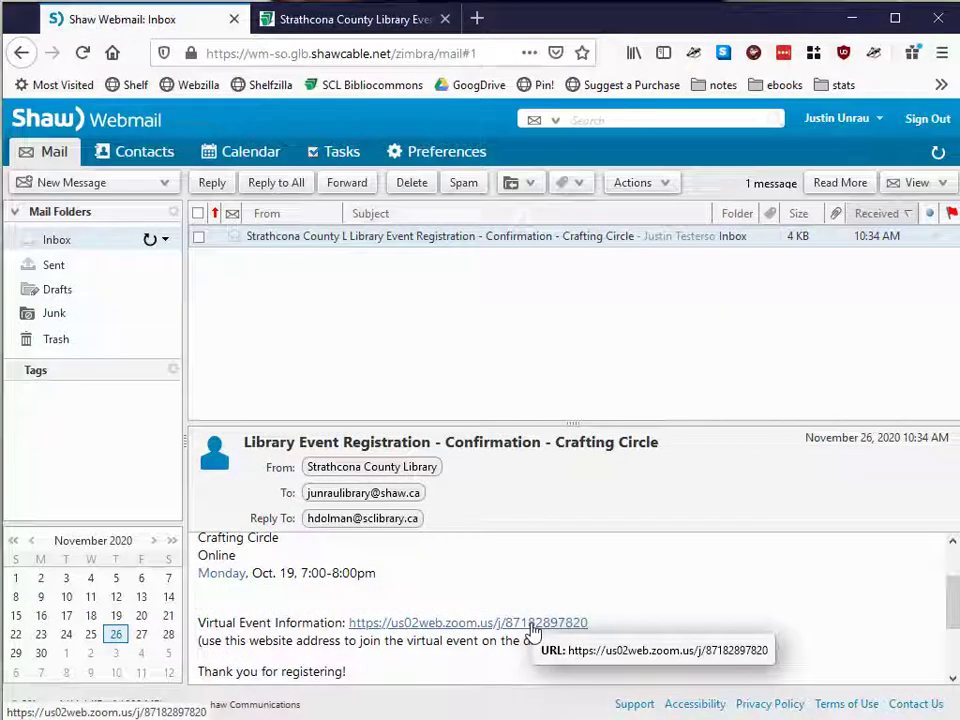
click(468, 622)
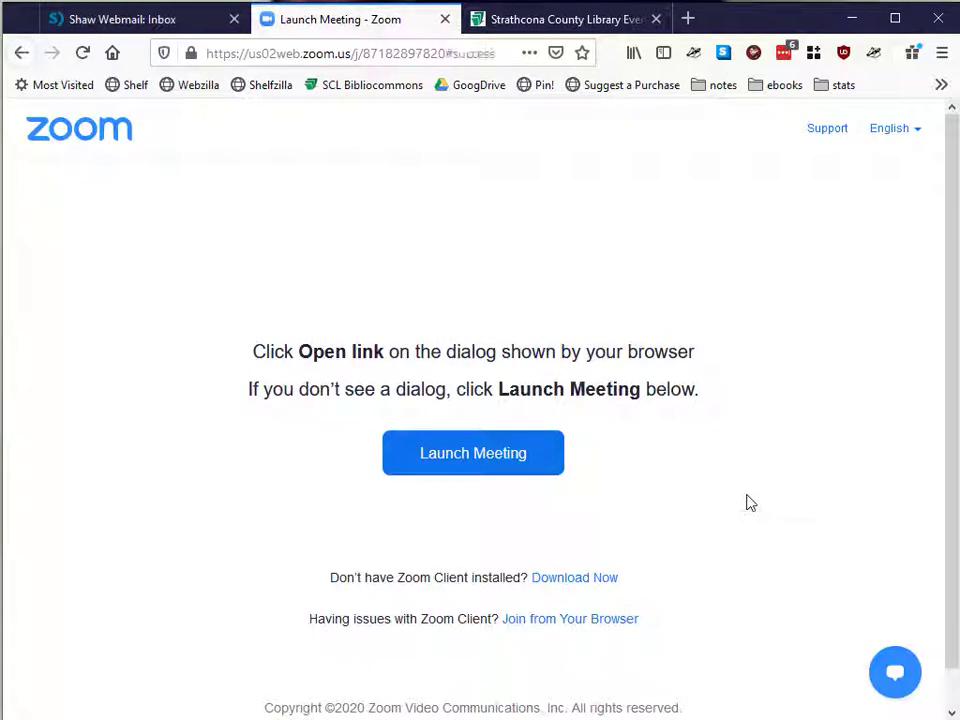
mouse_move(680, 500)
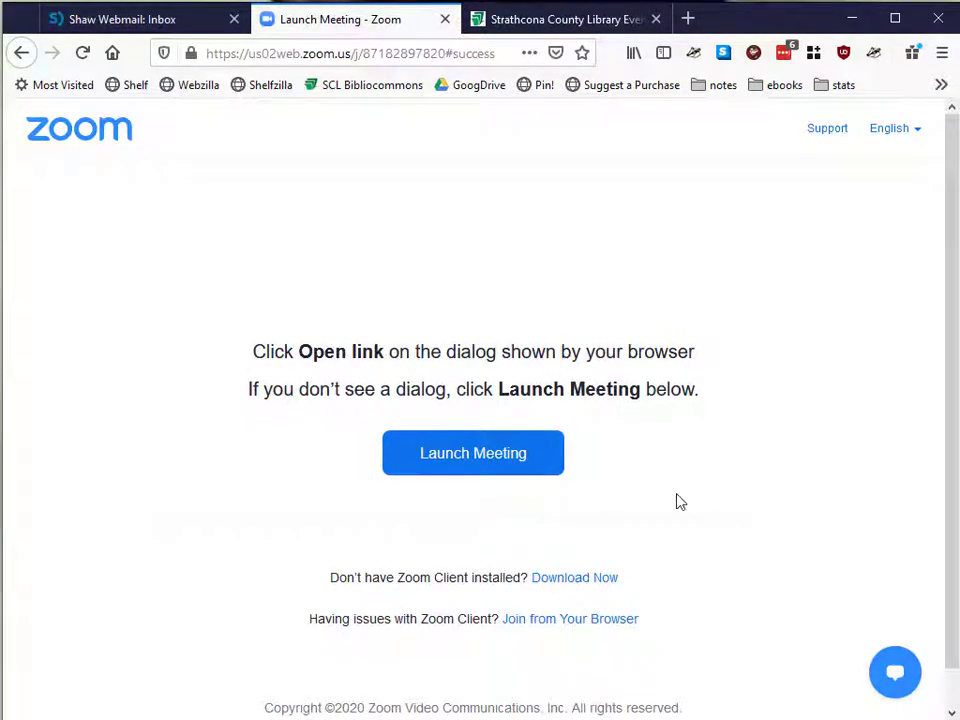
mouse_move(496, 468)
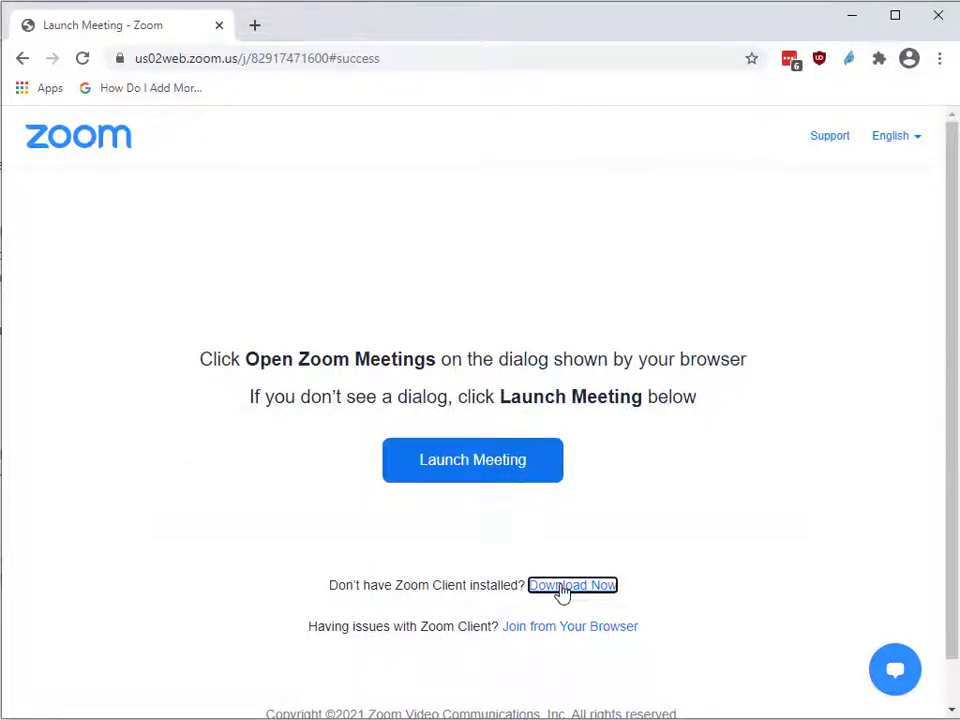
Download the Zoom client installer via the 'Download Now' link on the Launch Meeting page.
click(572, 584)
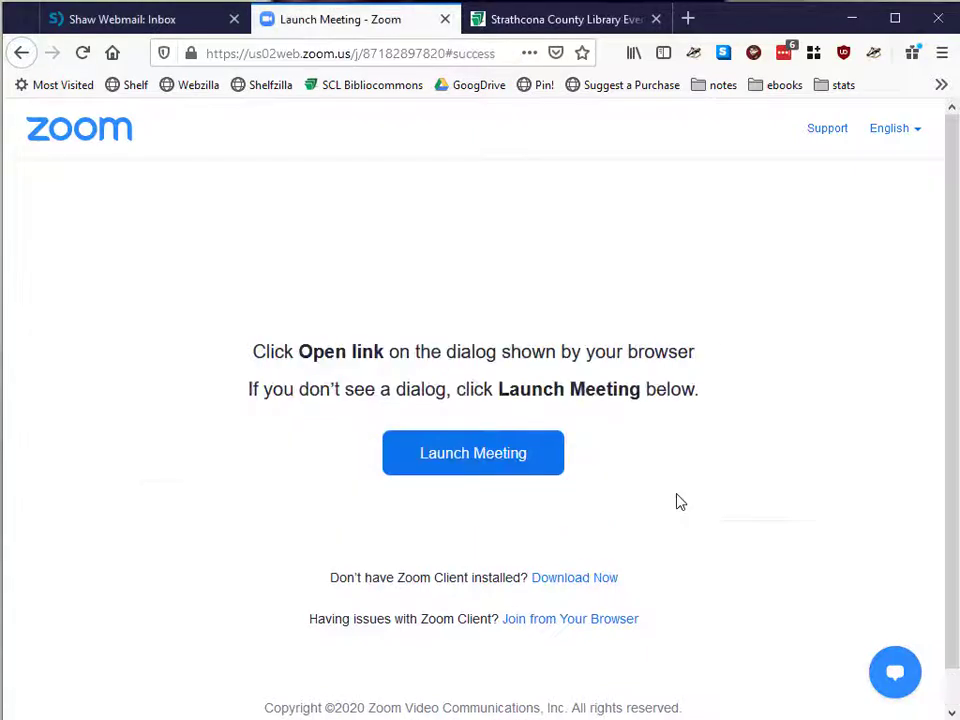
mouse_move(472, 452)
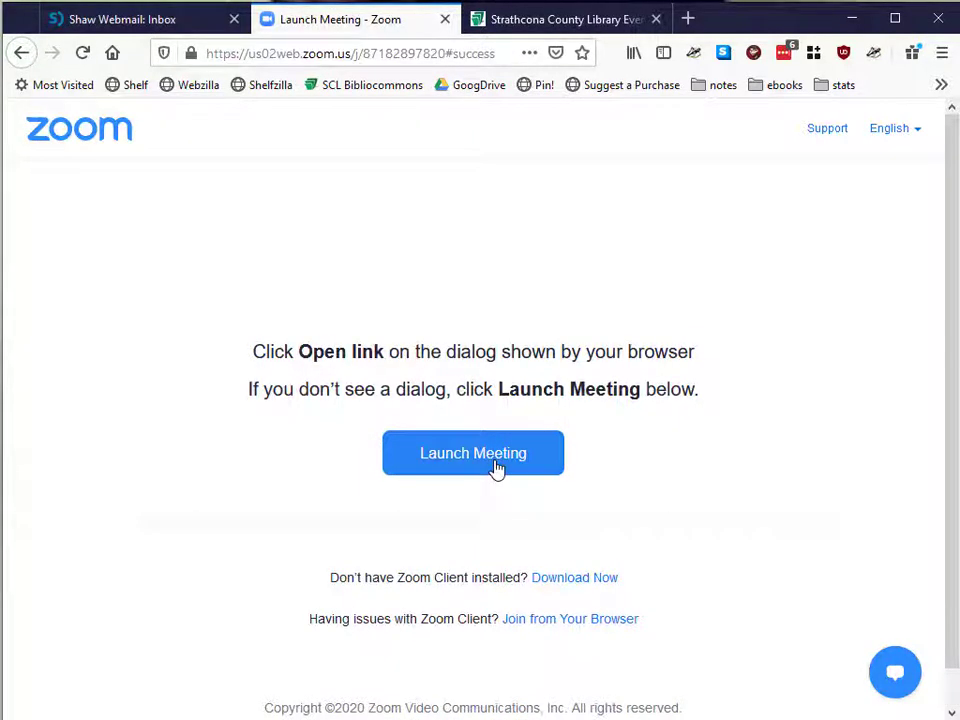
Launch the meeting in the Zoom app, always allowing the browser to open Zoom links.
click(472, 452)
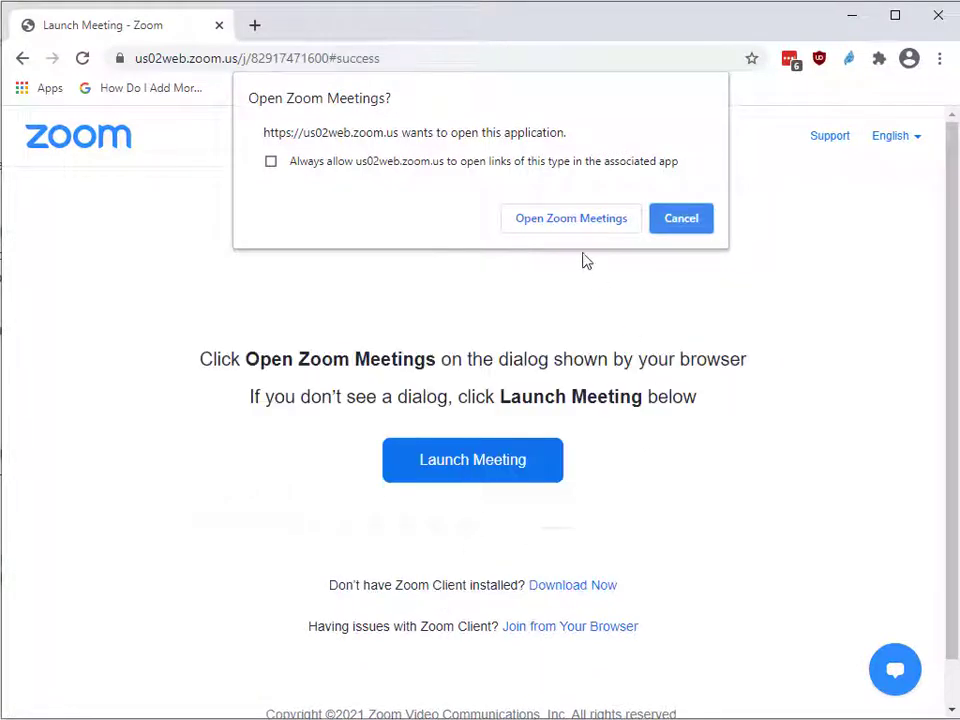
click(270, 160)
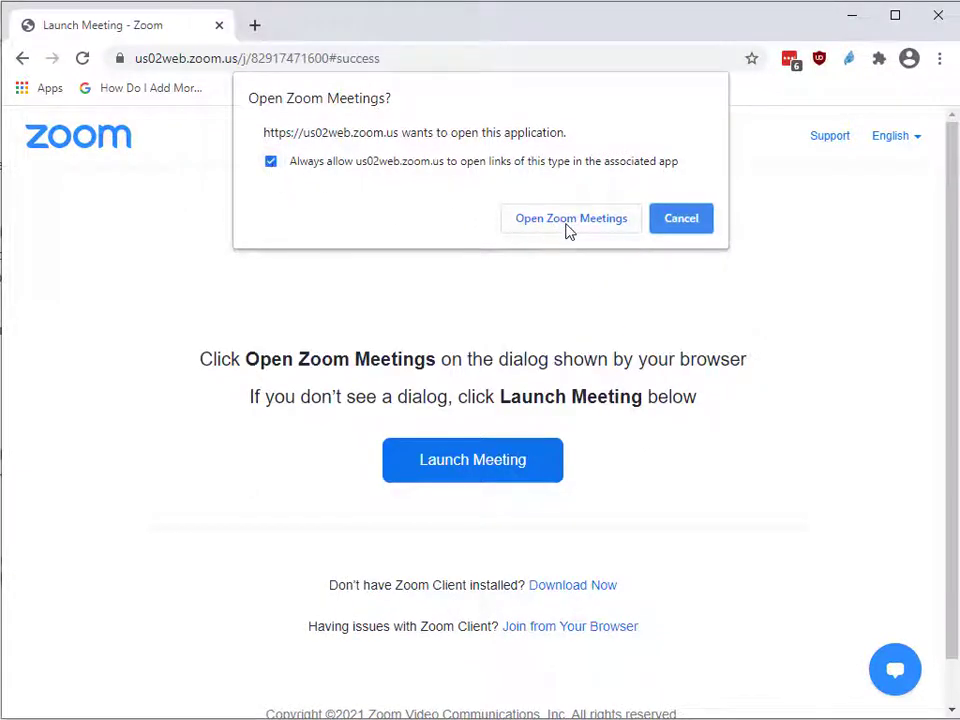
click(572, 218)
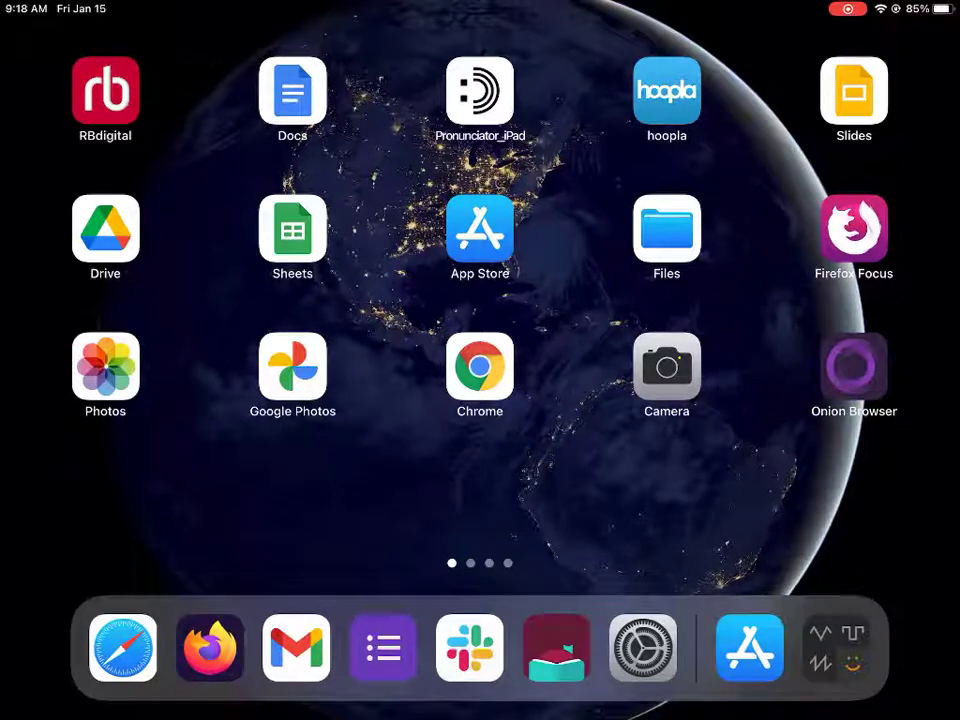
Open the 'Library program on Zoom' email in Gmail and follow its zoom.us meeting link.
click(296, 648)
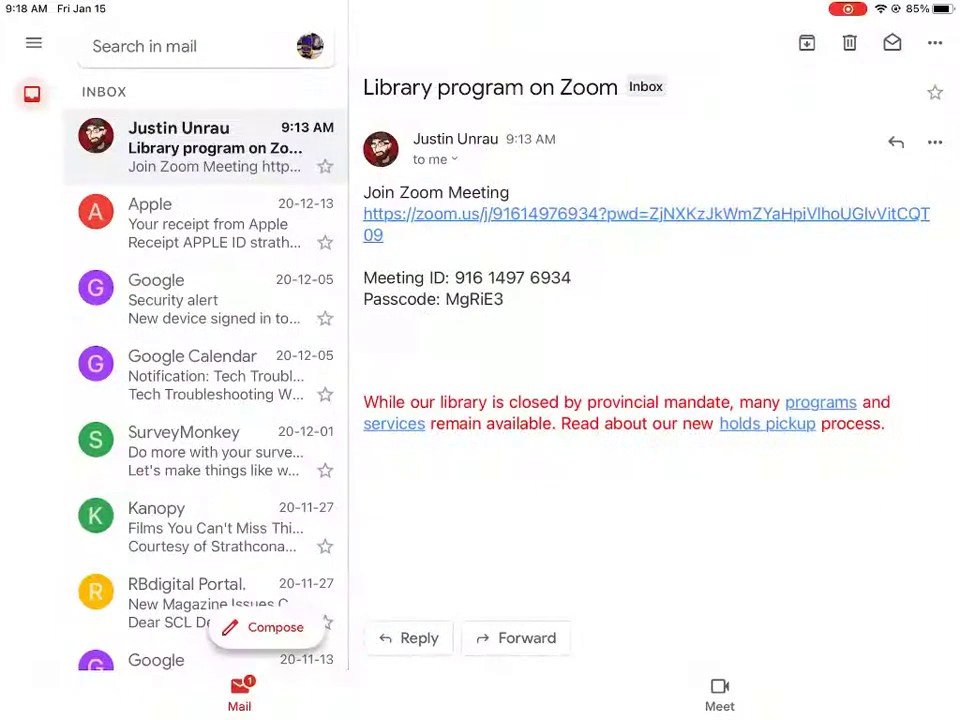
click(644, 212)
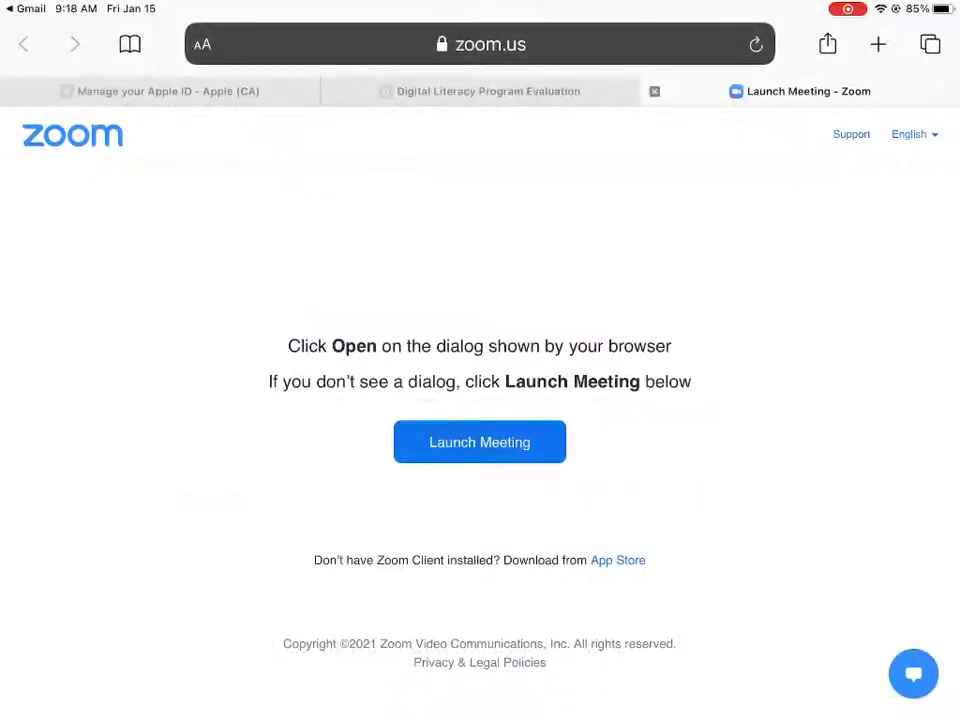
Search the App Store for 'zoom', start downloading ZOOM Cloud Meetings, and return home.
click(616, 560)
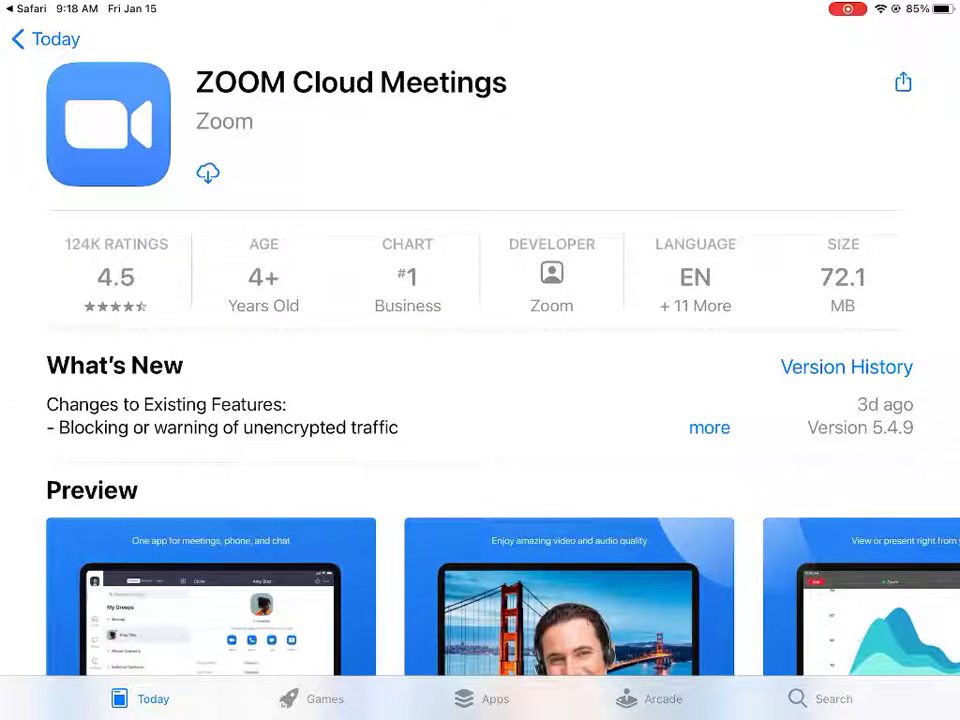
click(832, 698)
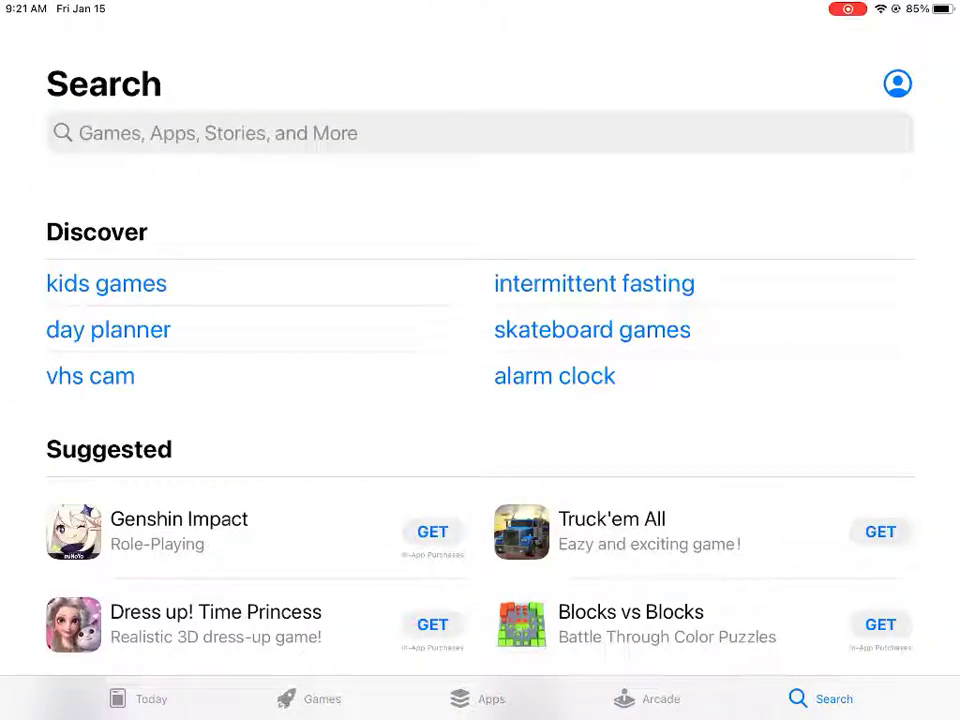
text(zoom)
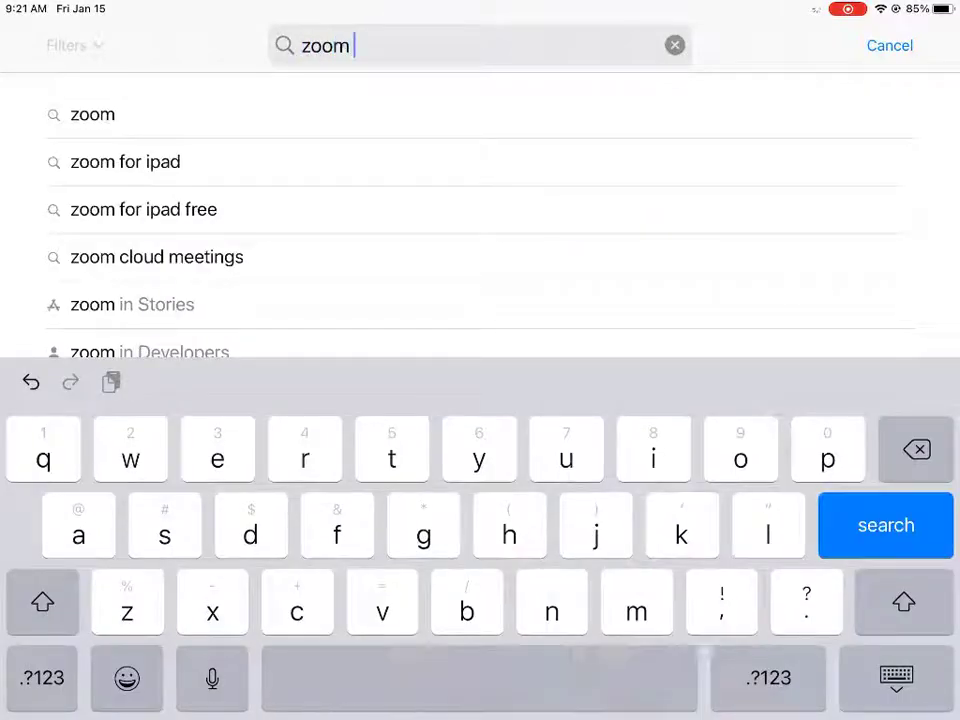
click(884, 524)
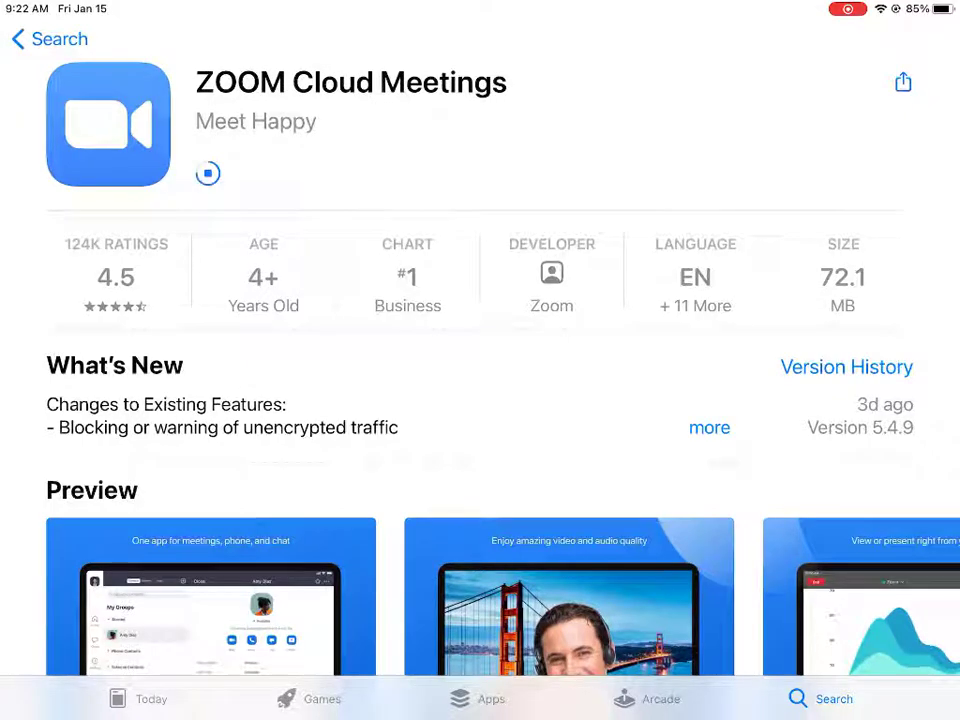
key(home)
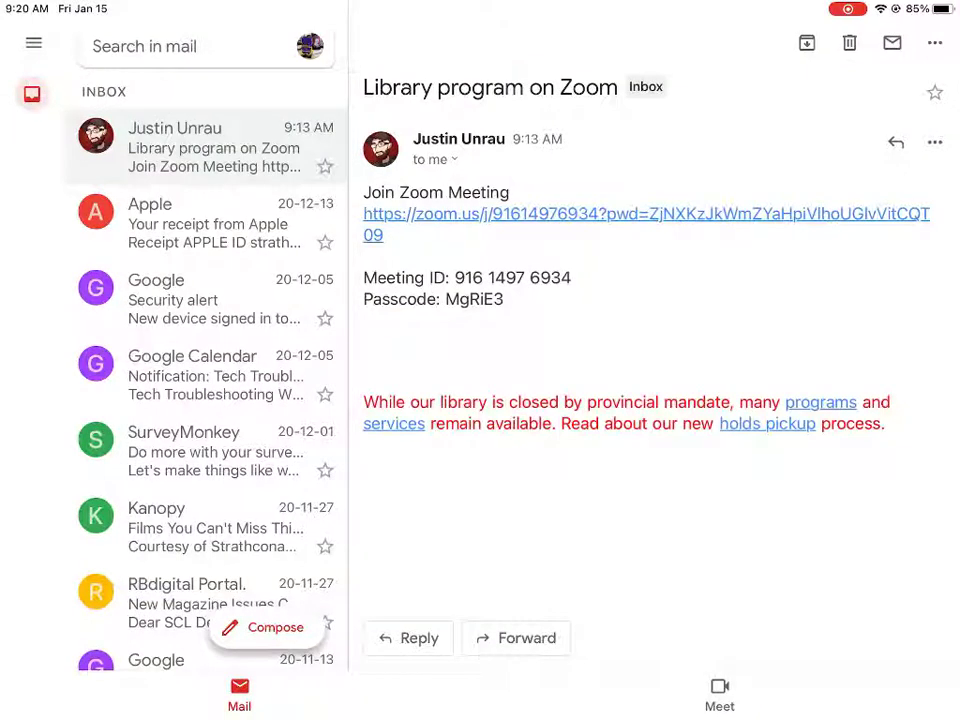
Launch the newly installed Zoom app and start Join a Meeting for entering a meeting ID.
click(646, 212)
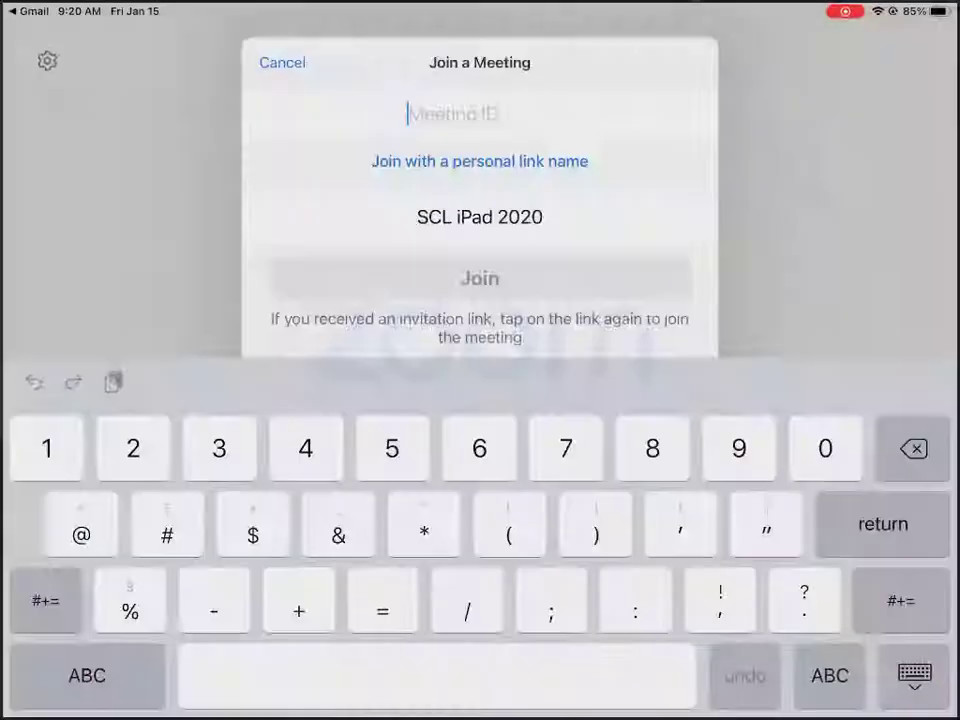
click(480, 278)
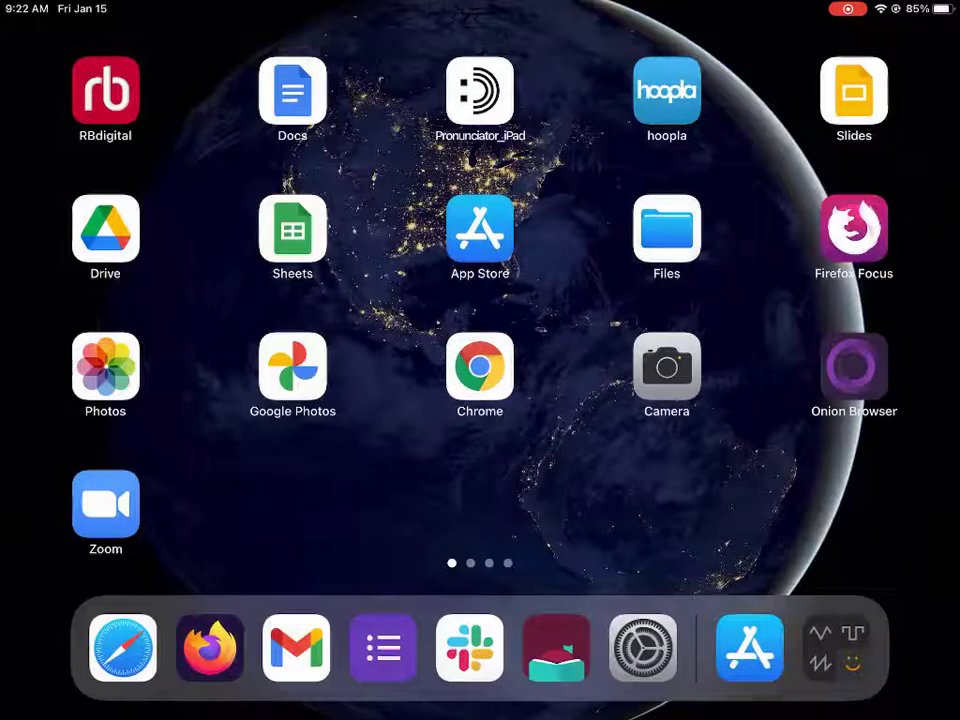
click(104, 504)
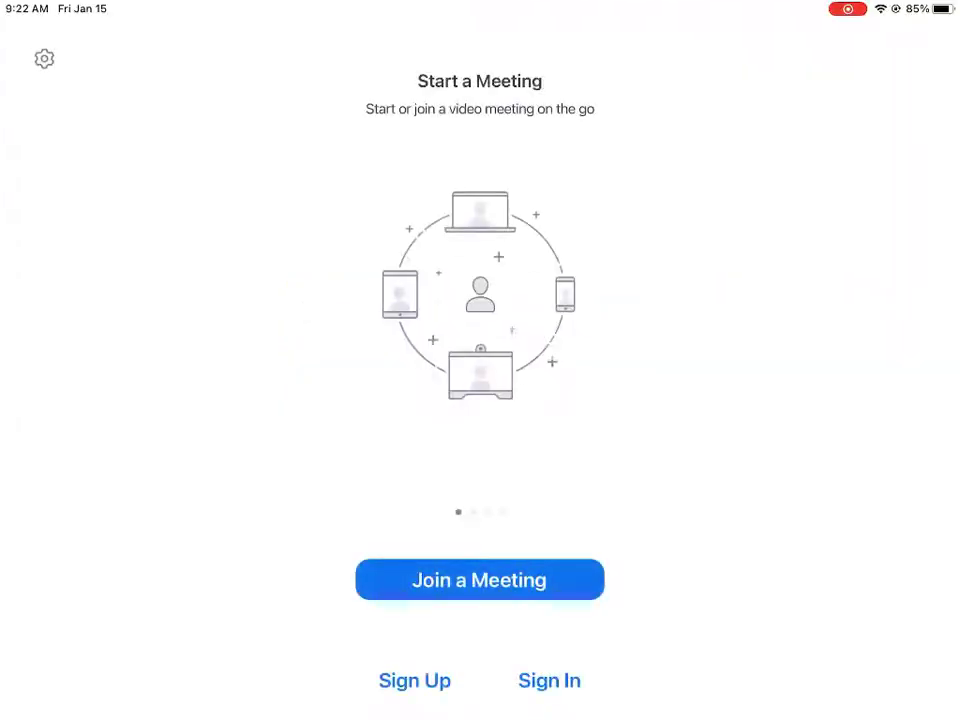
click(480, 580)
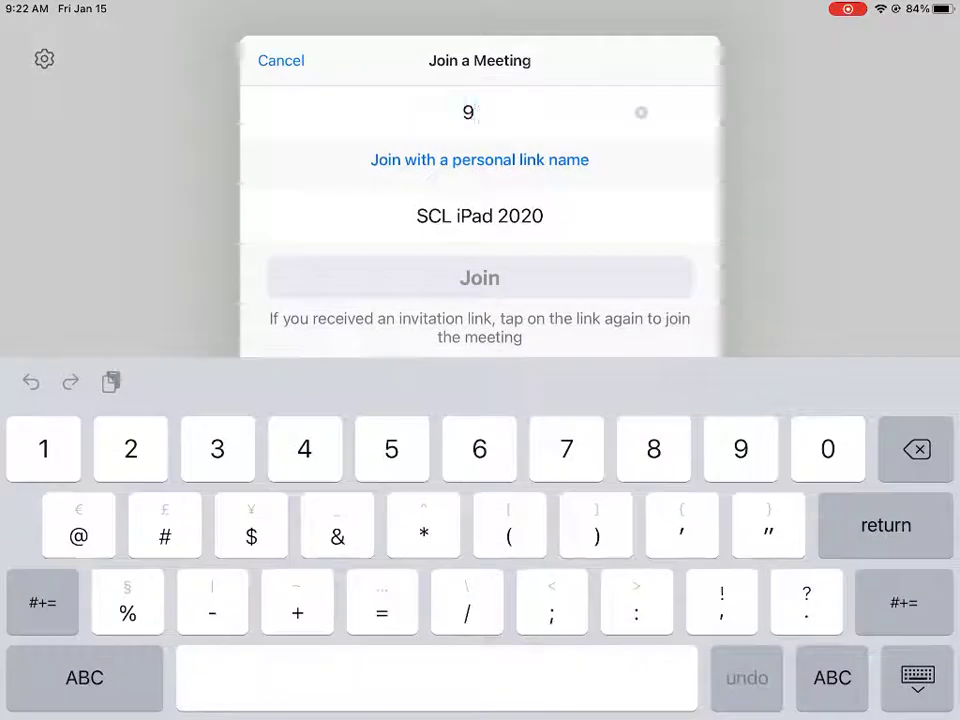